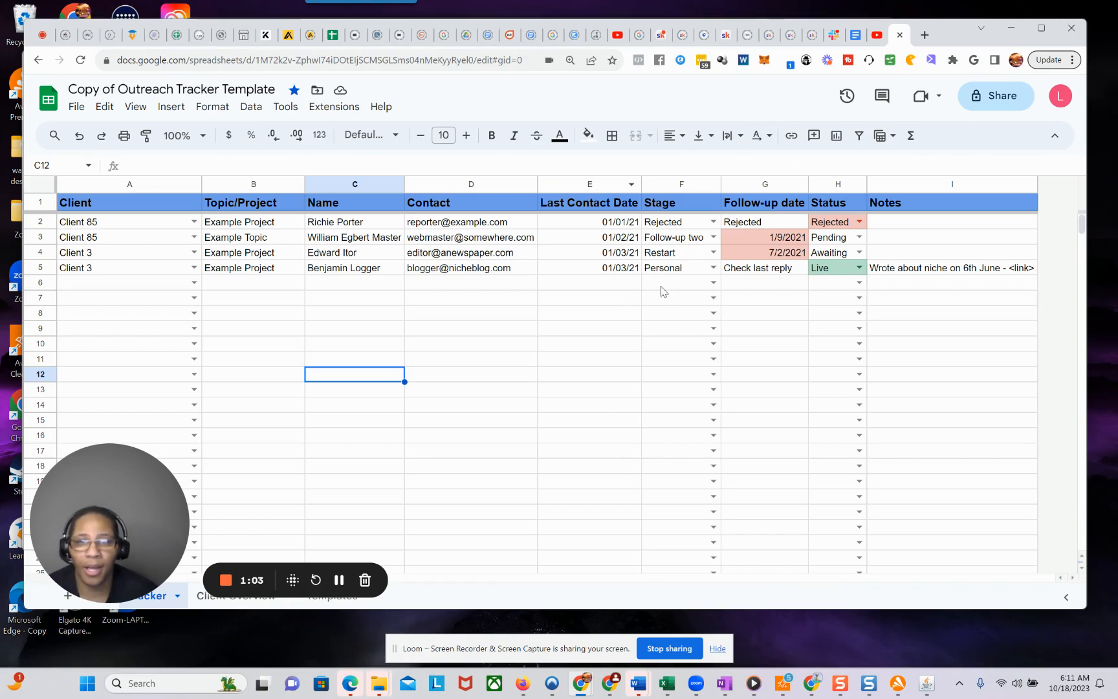
{"action": "mouse_move", "coordinate": [335, 369]}
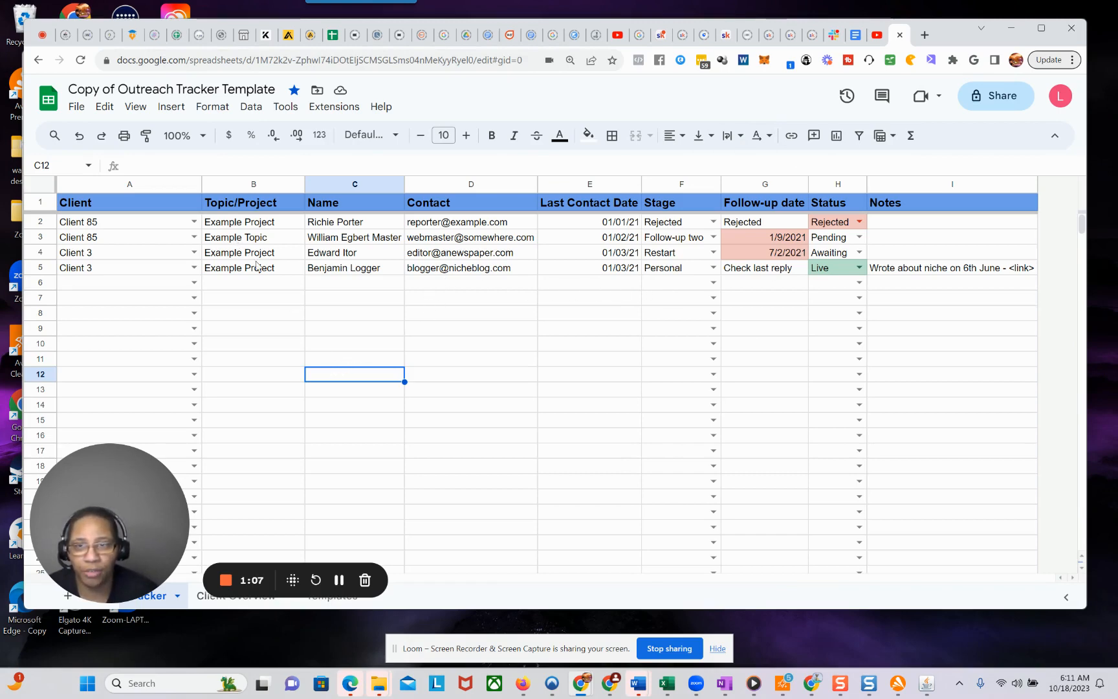
{"action": "mouse_move", "coordinate": [423, 347]}
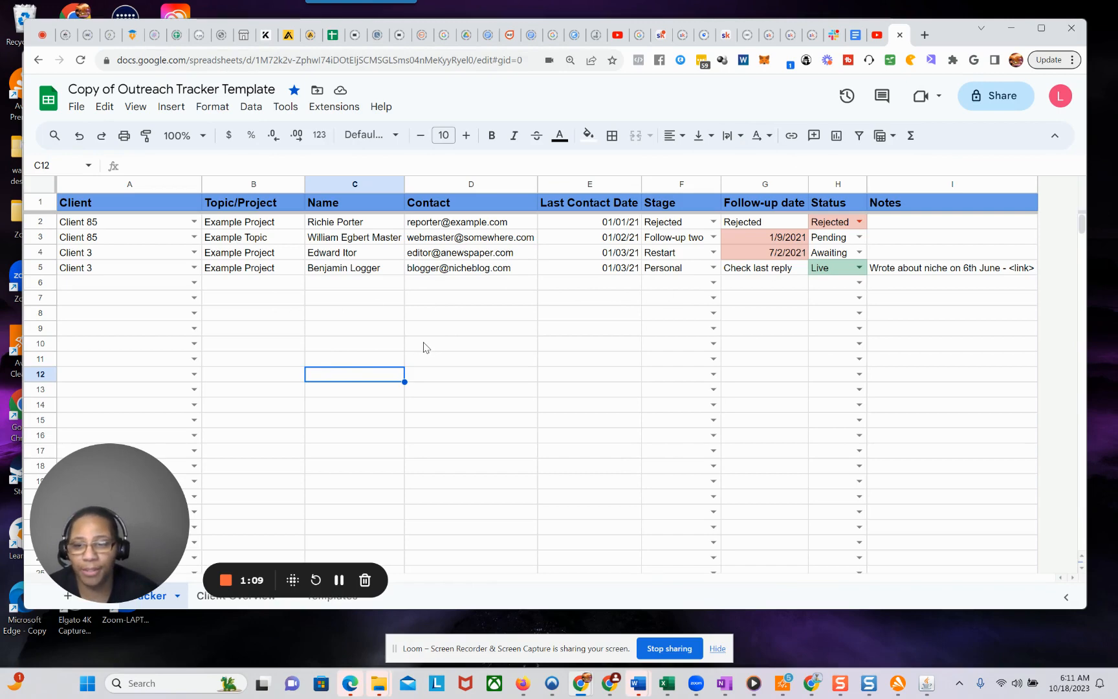
{"action": "mouse_move", "coordinate": [260, 301]}
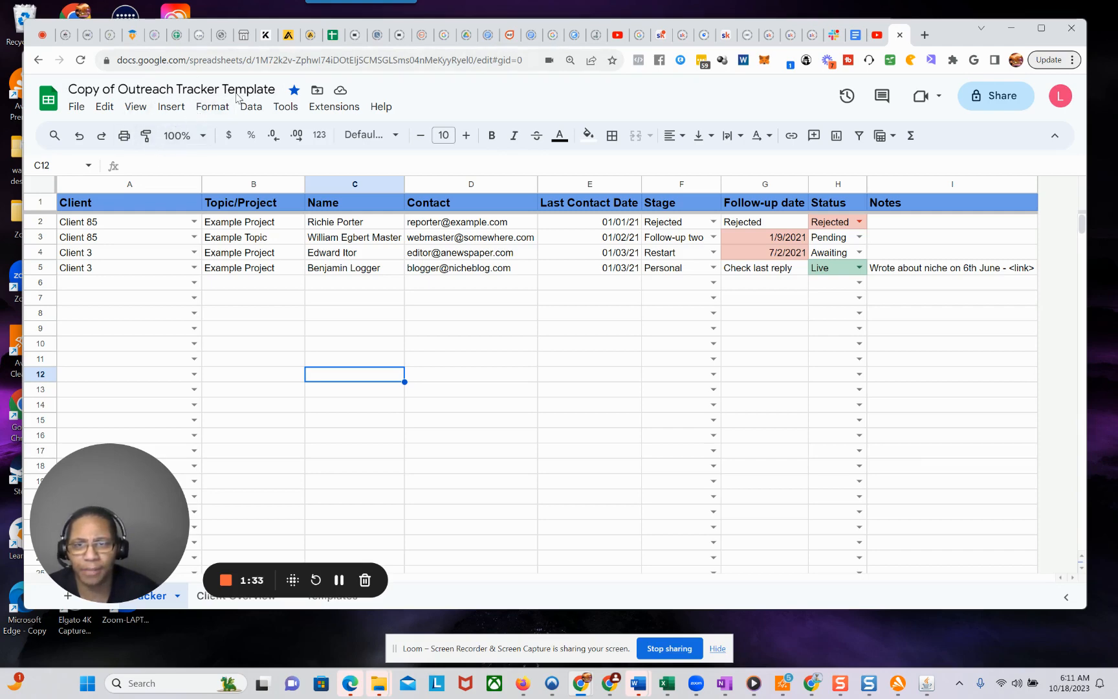
{"action": "mouse_move", "coordinate": [522, 436]}
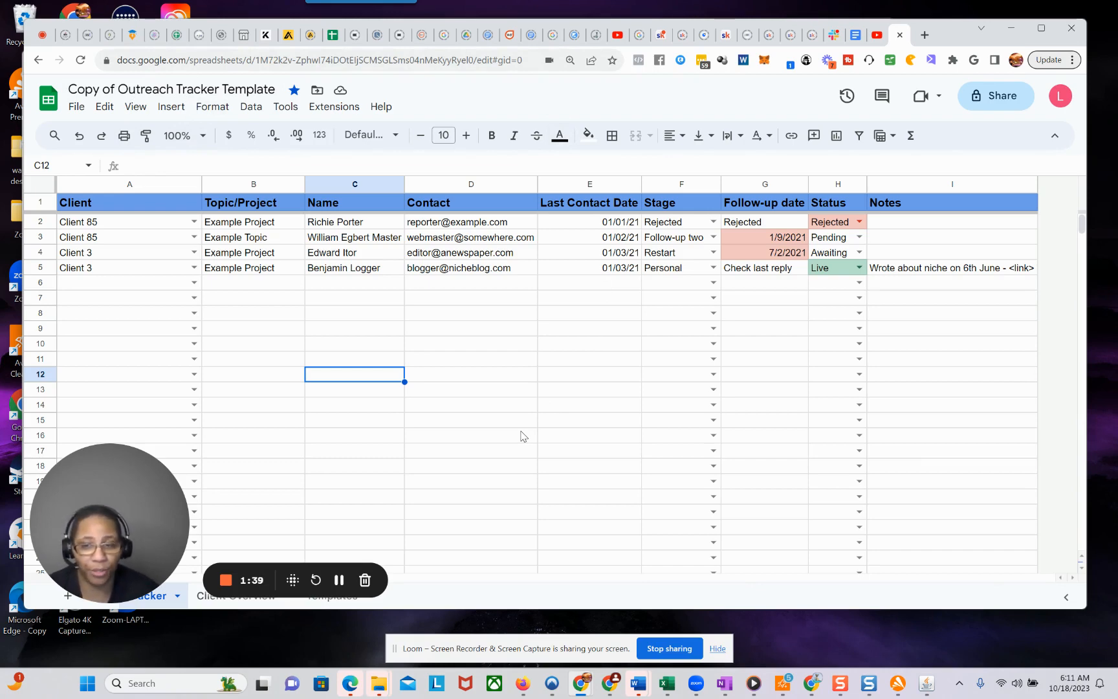
{"action": "mouse_move", "coordinate": [617, 269]}
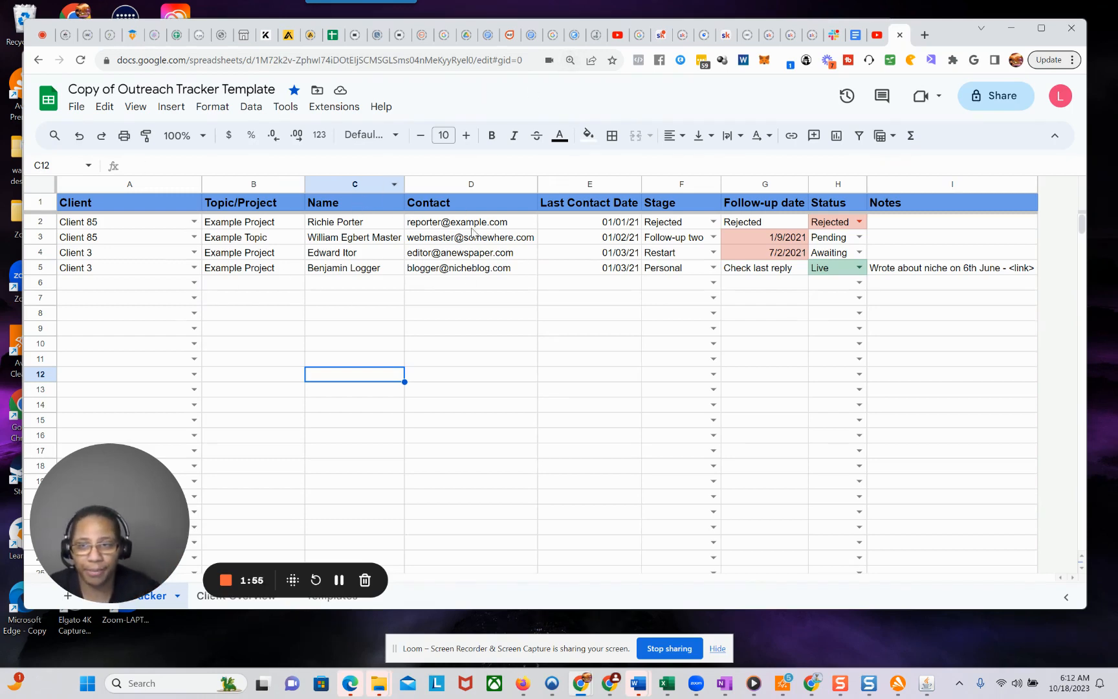
{"action": "mouse_move", "coordinate": [1002, 233]}
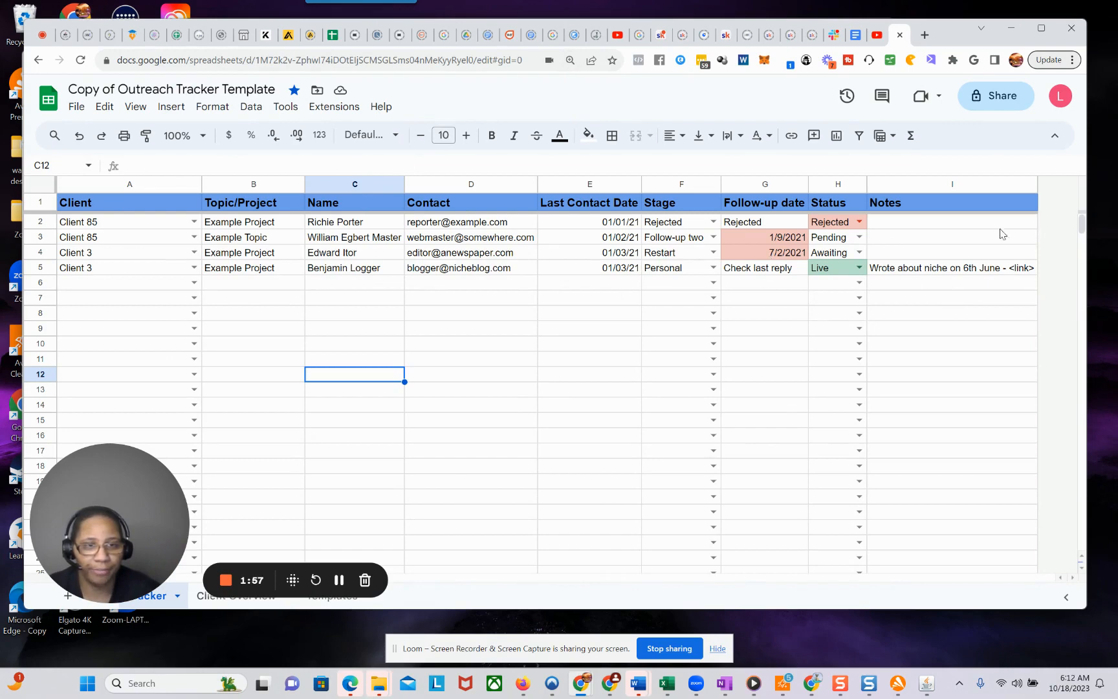
{"action": "mouse_move", "coordinate": [396, 284]}
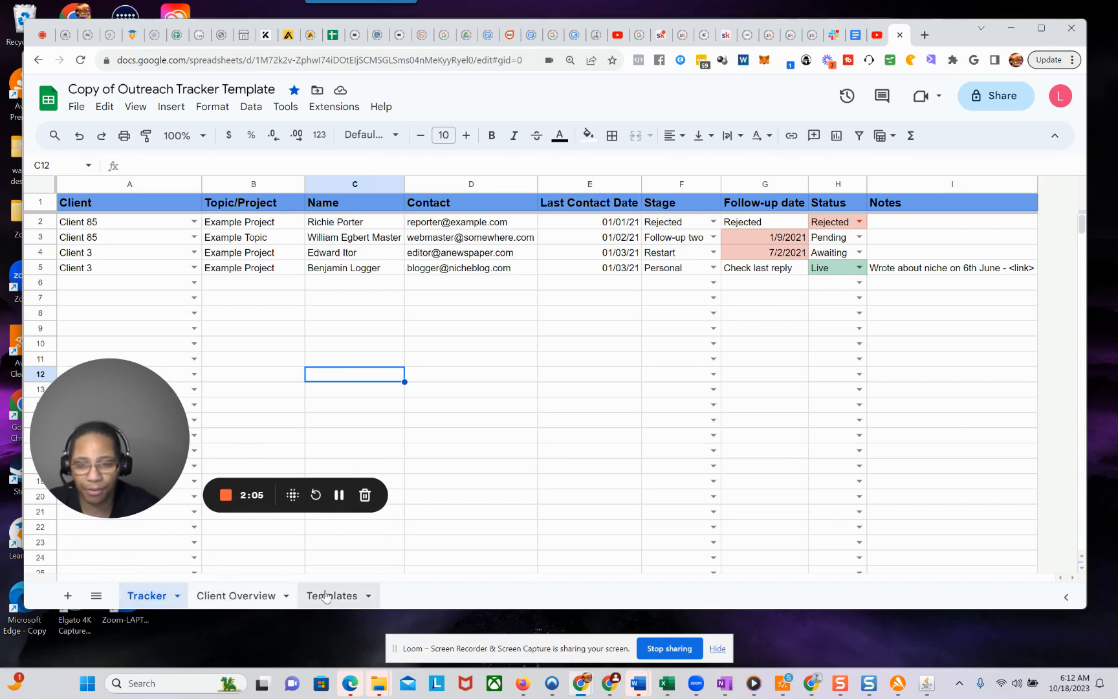
{"action": "left_click", "coordinate": [332, 595]}
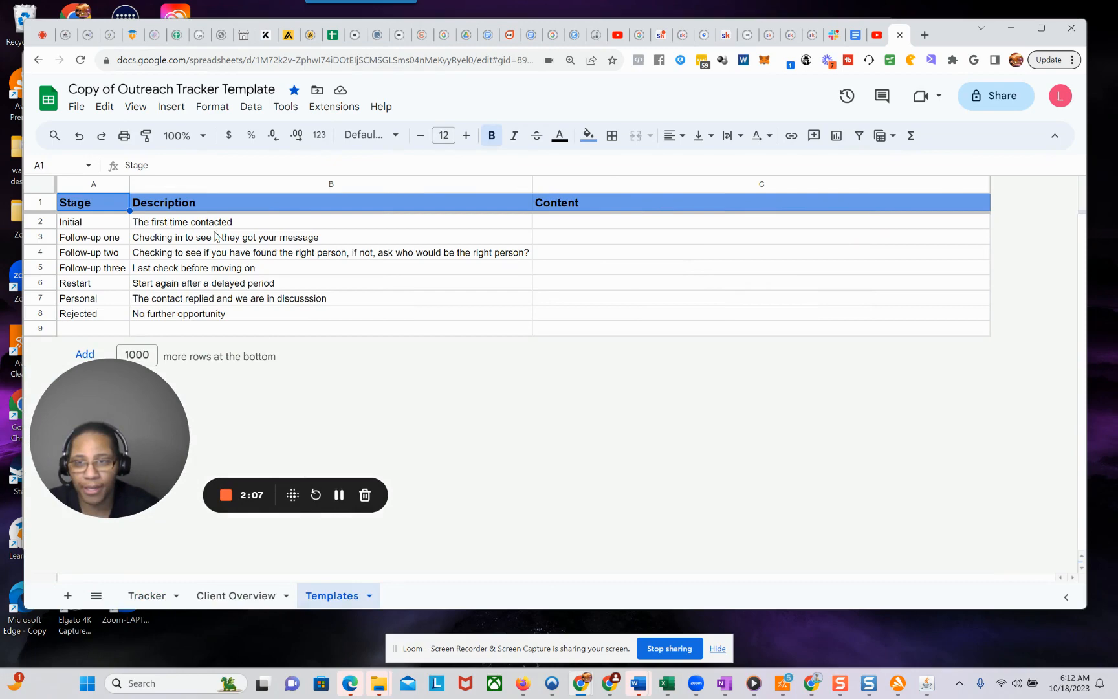
{"action": "mouse_move", "coordinate": [240, 382]}
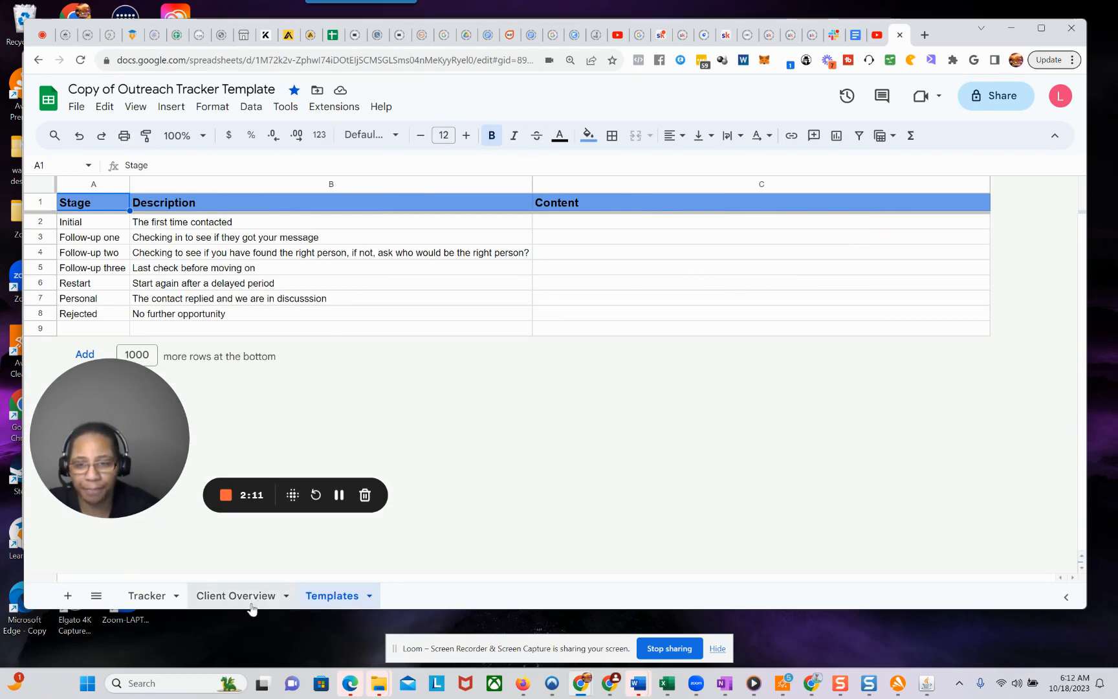
{"action": "left_click", "coordinate": [146, 595]}
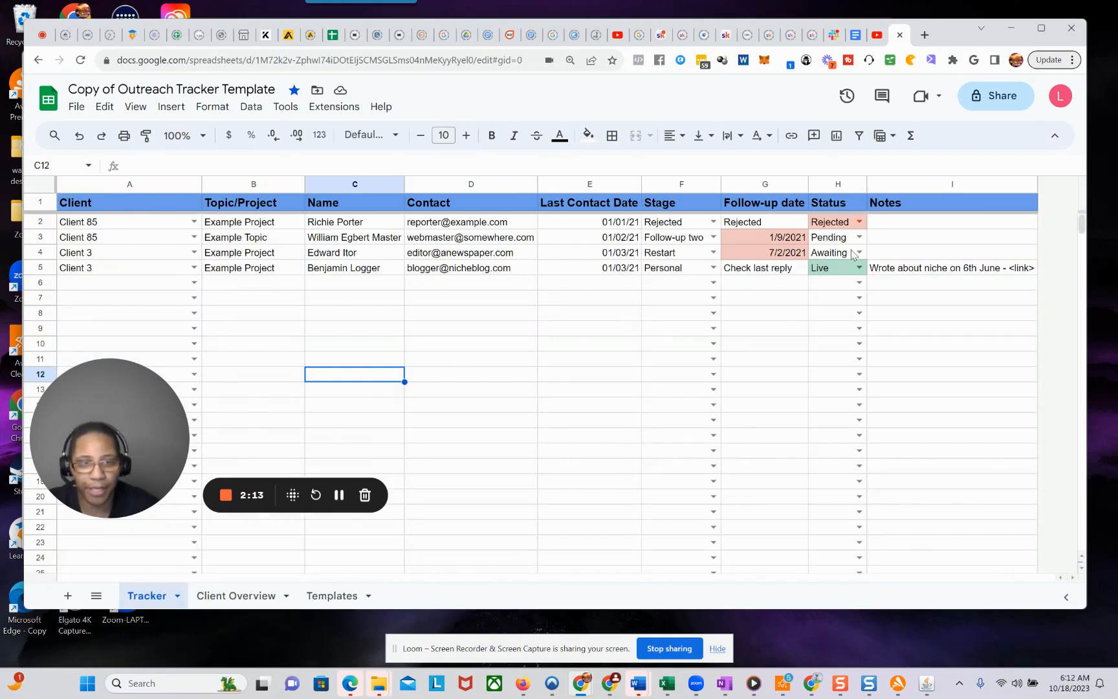
{"action": "left_click", "coordinate": [236, 595]}
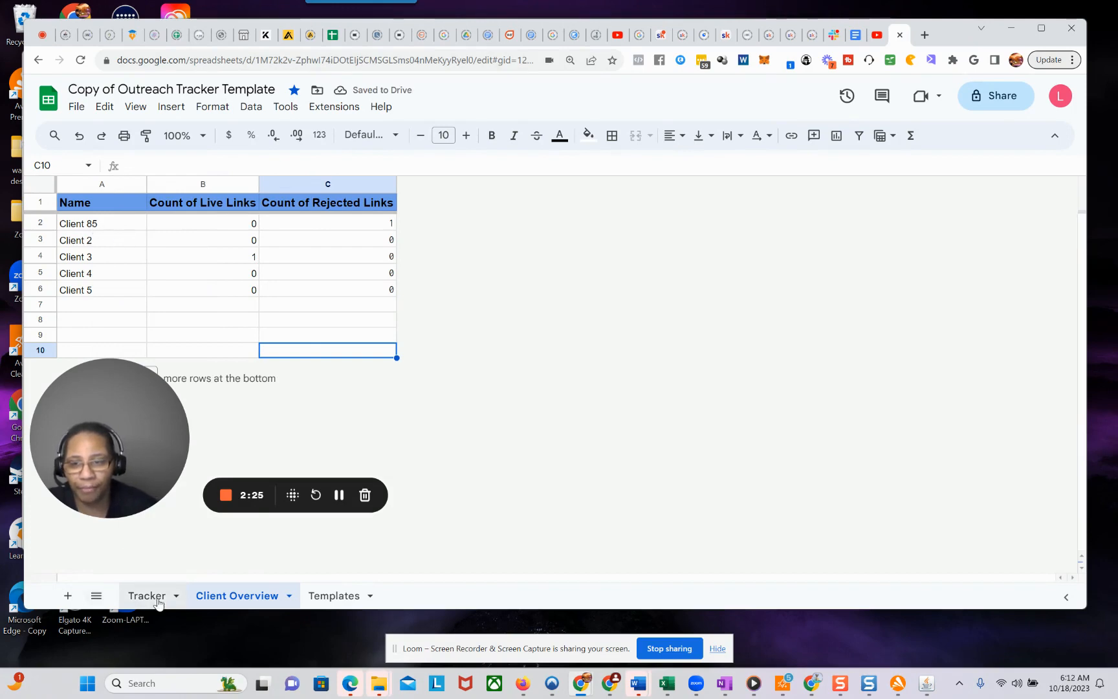
{"action": "left_click", "coordinate": [146, 596]}
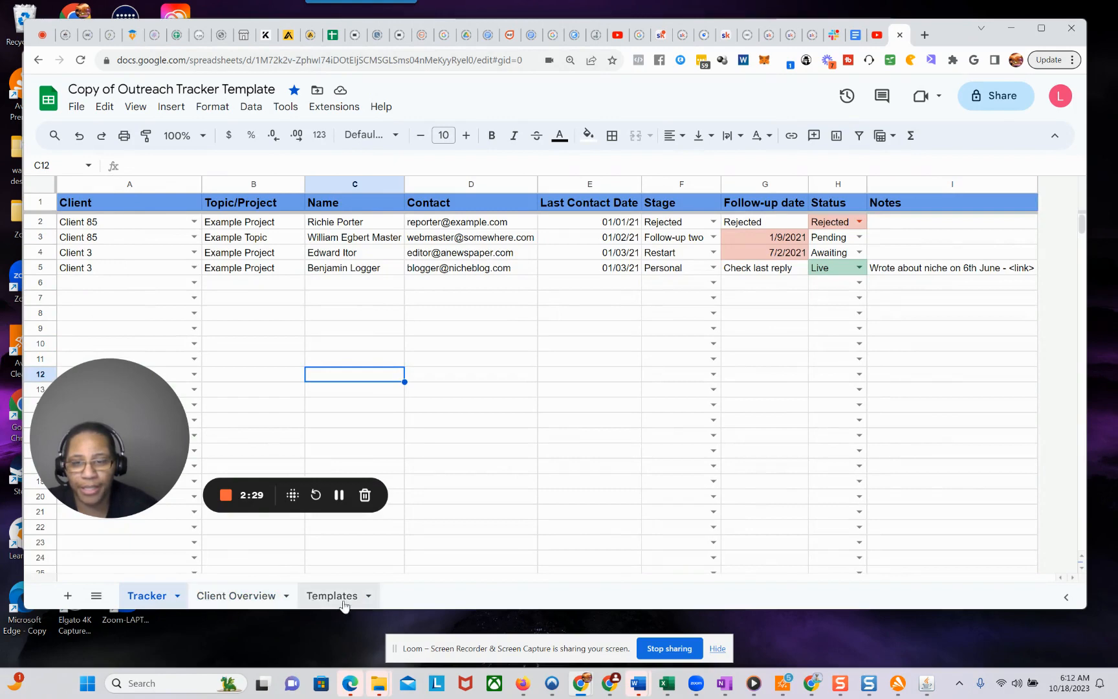
{"action": "mouse_move", "coordinate": [235, 330]}
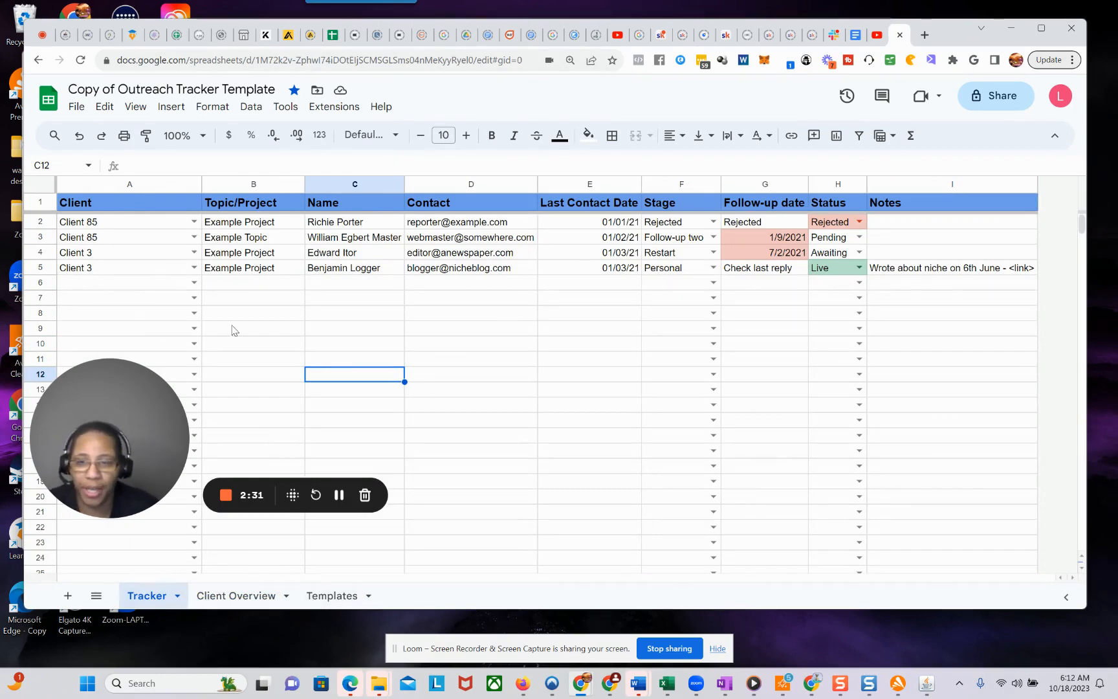
{"action": "mouse_move", "coordinate": [236, 302]}
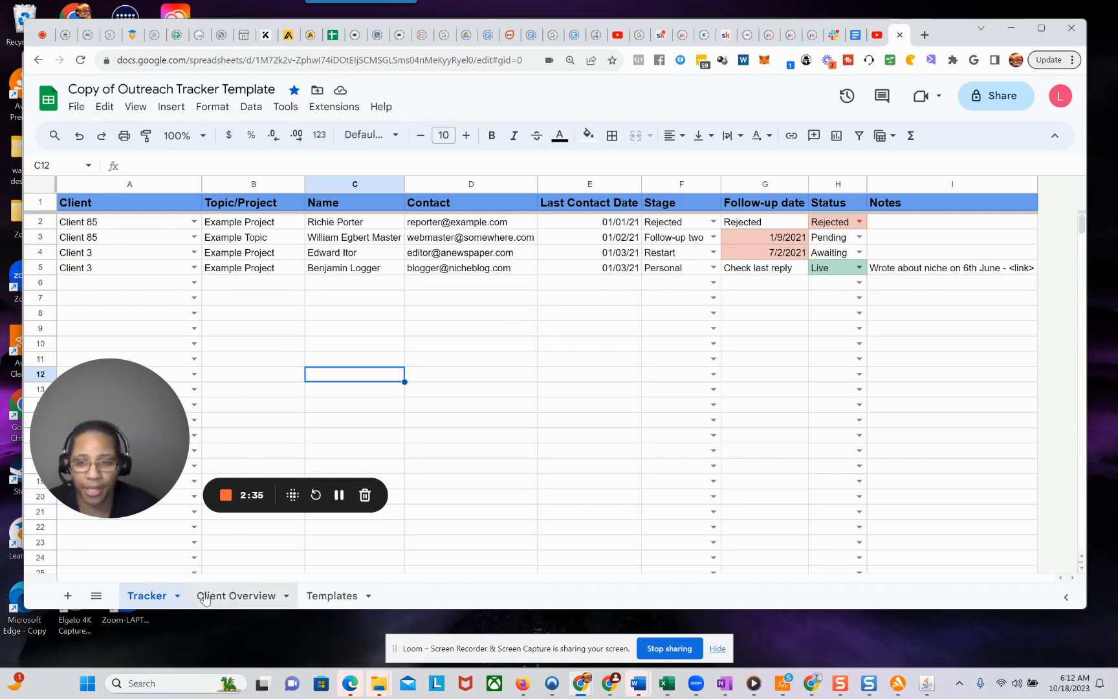
{"action": "left_click", "coordinate": [331, 595]}
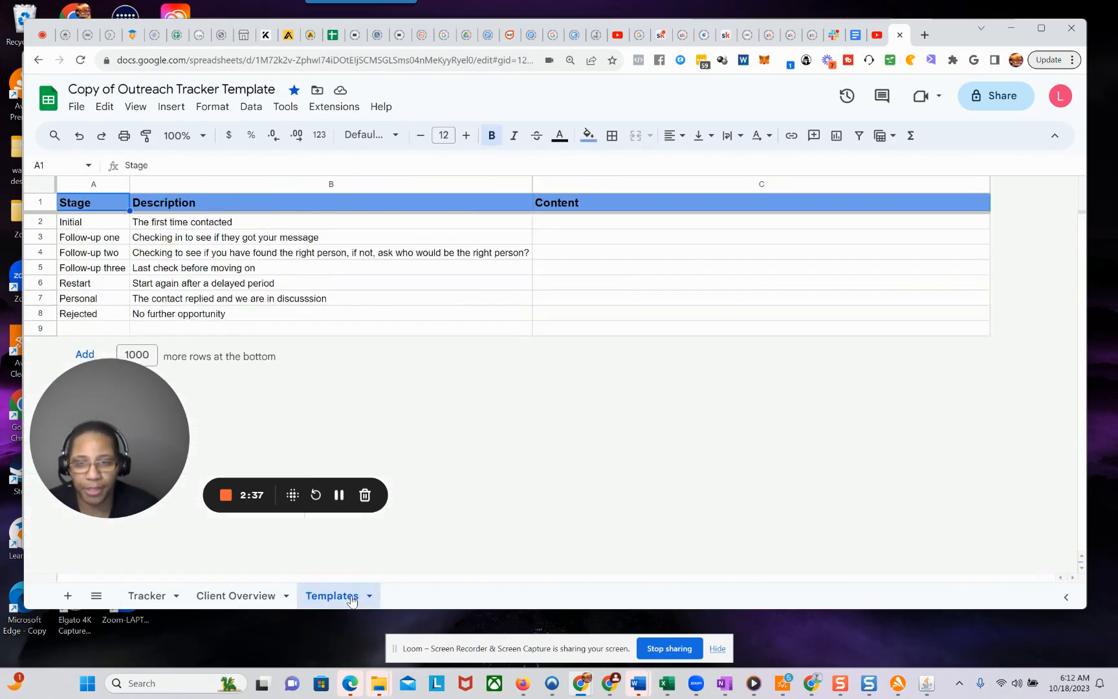
{"action": "left_click", "coordinate": [146, 596]}
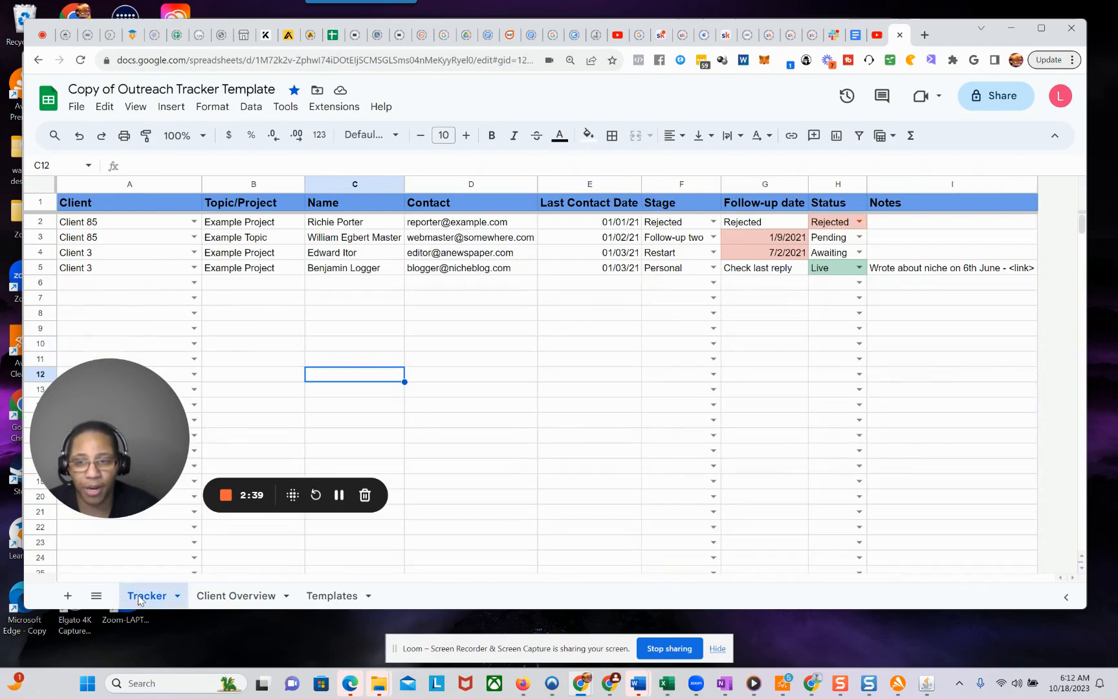
{"action": "mouse_move", "coordinate": [272, 243]}
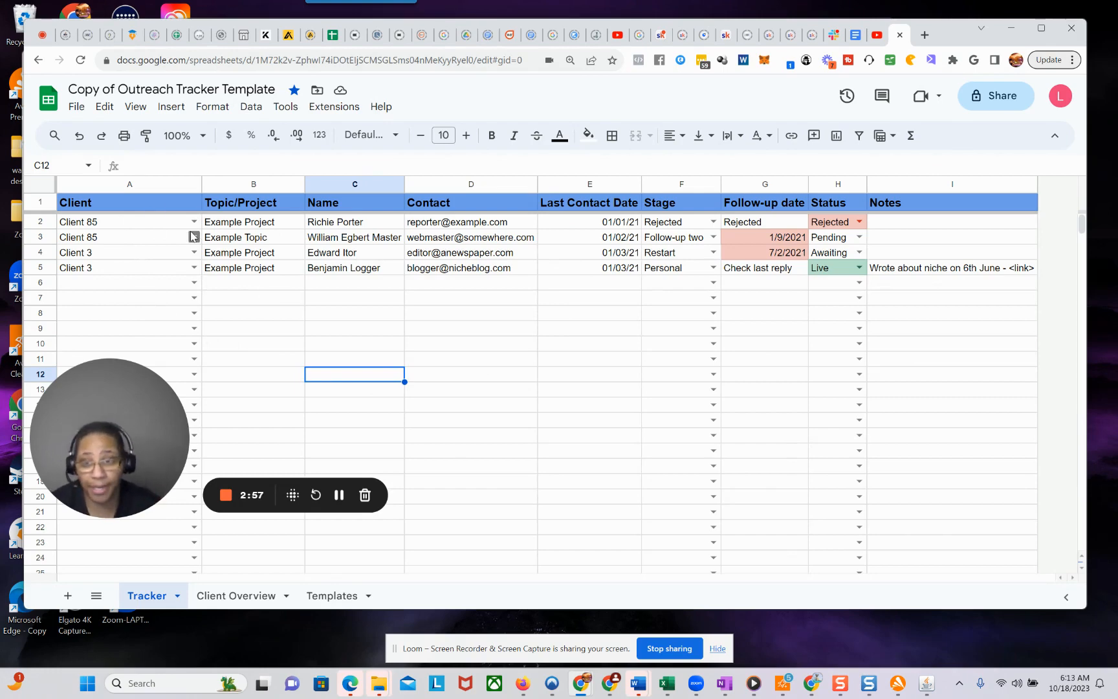
{"action": "mouse_move", "coordinate": [235, 322]}
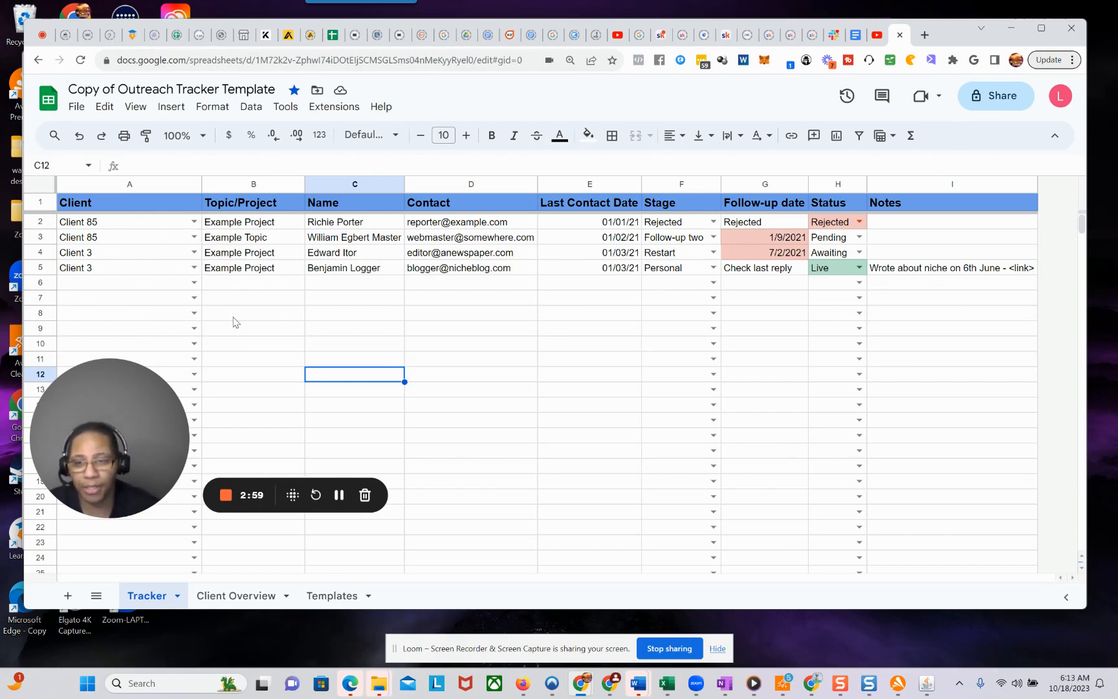
{"action": "mouse_move", "coordinate": [224, 324]}
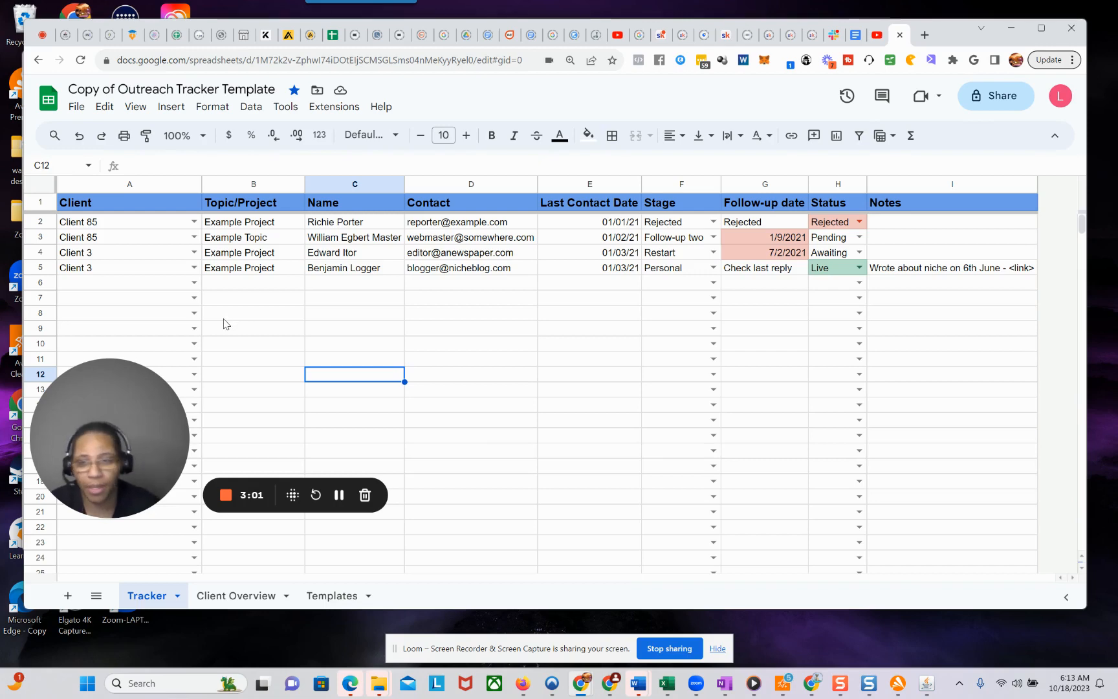
{"action": "mouse_move", "coordinate": [588, 242]}
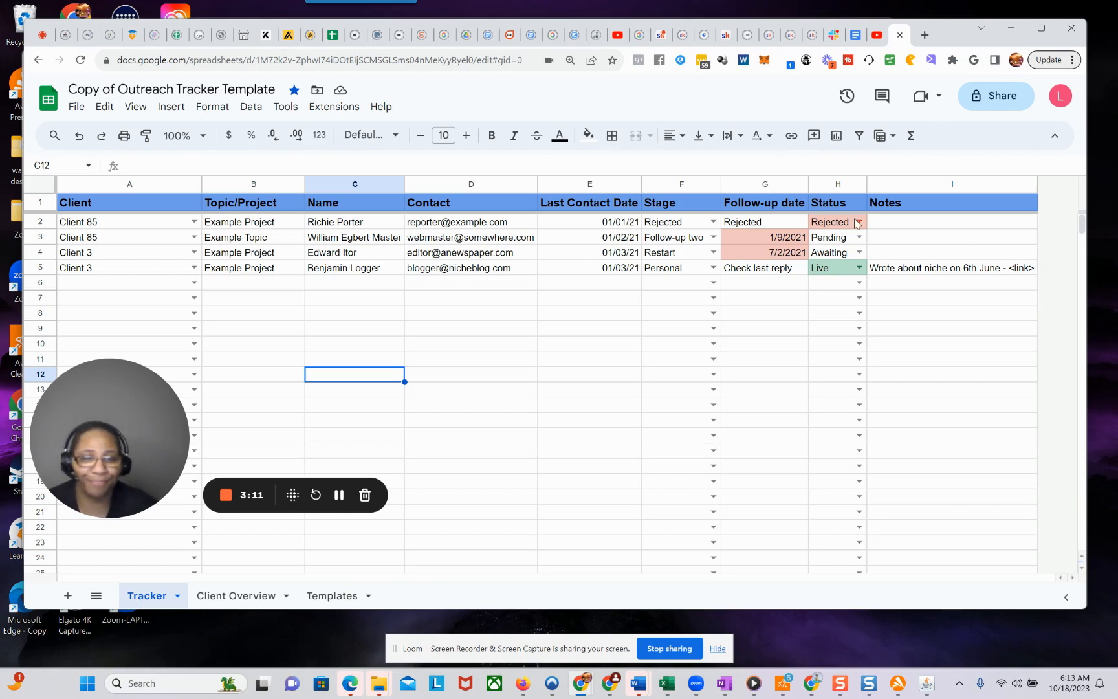
{"action": "left_click", "coordinate": [952, 252]}
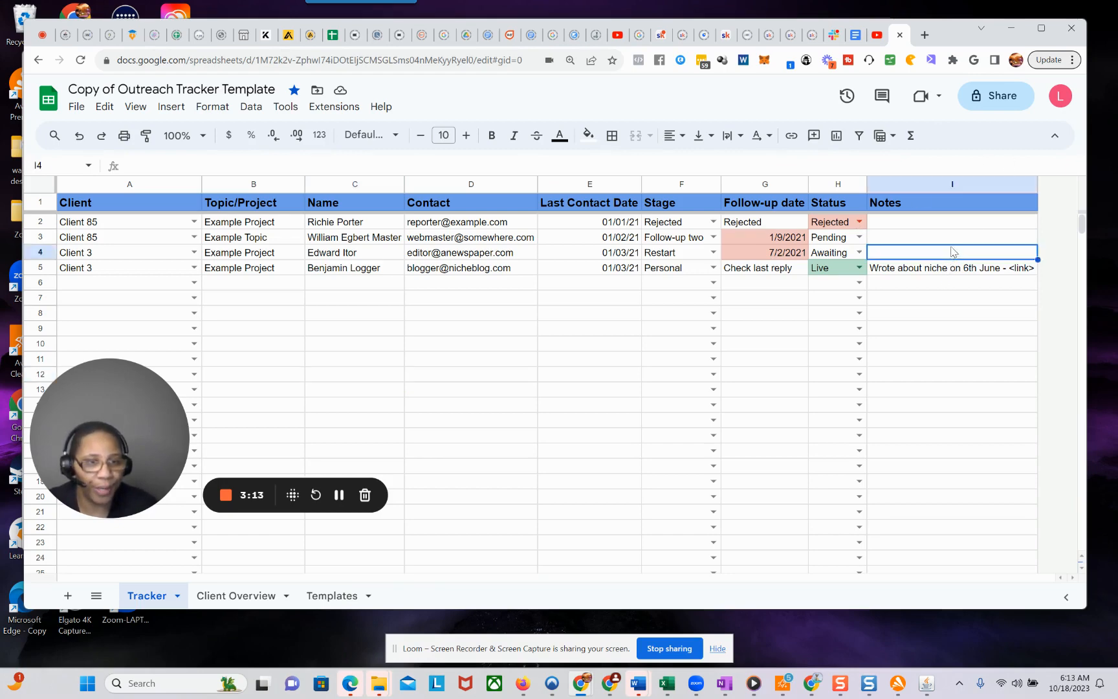
{"action": "left_click", "coordinate": [952, 221]}
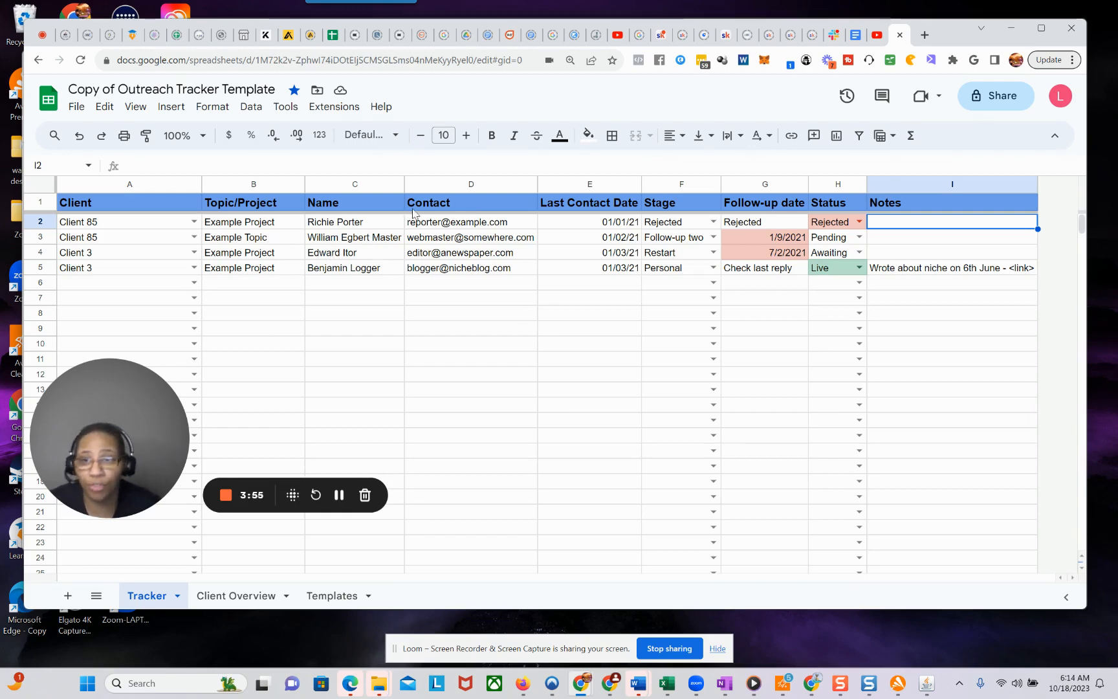
{"action": "mouse_move", "coordinate": [717, 253]}
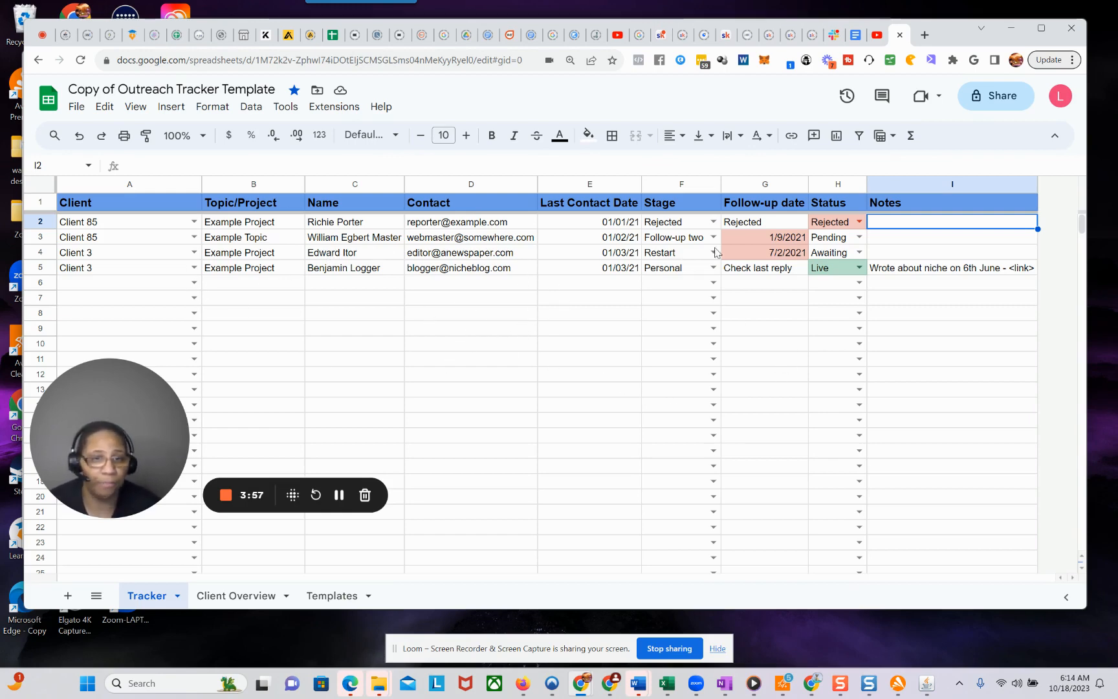
{"action": "mouse_move", "coordinate": [875, 262]}
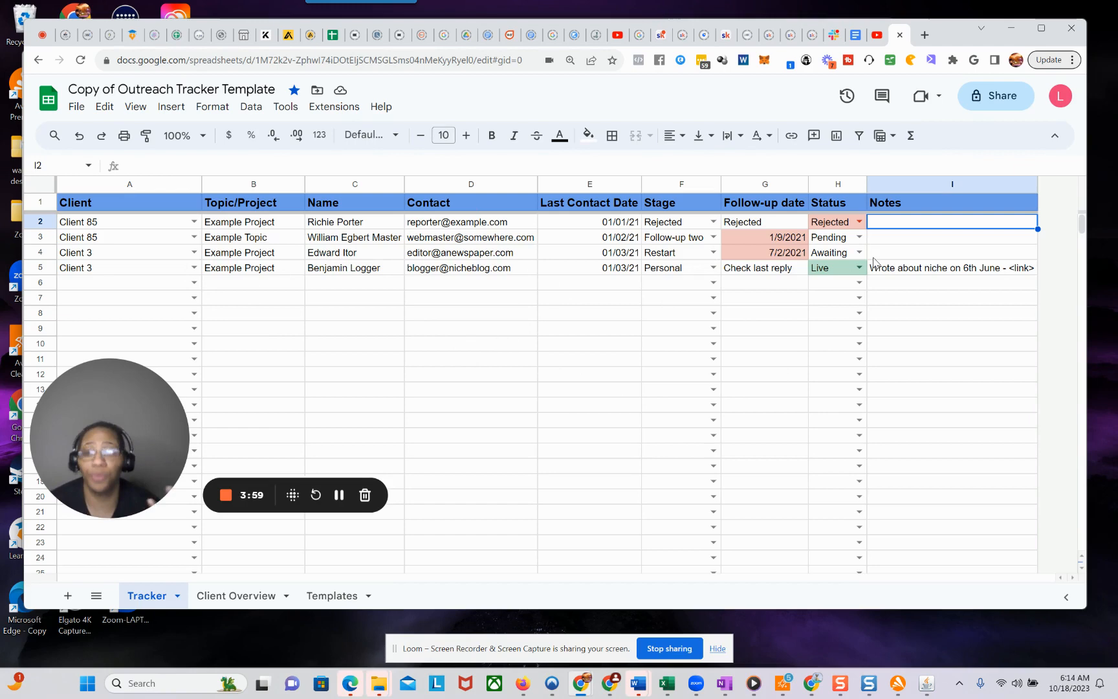
{"action": "mouse_move", "coordinate": [848, 300]}
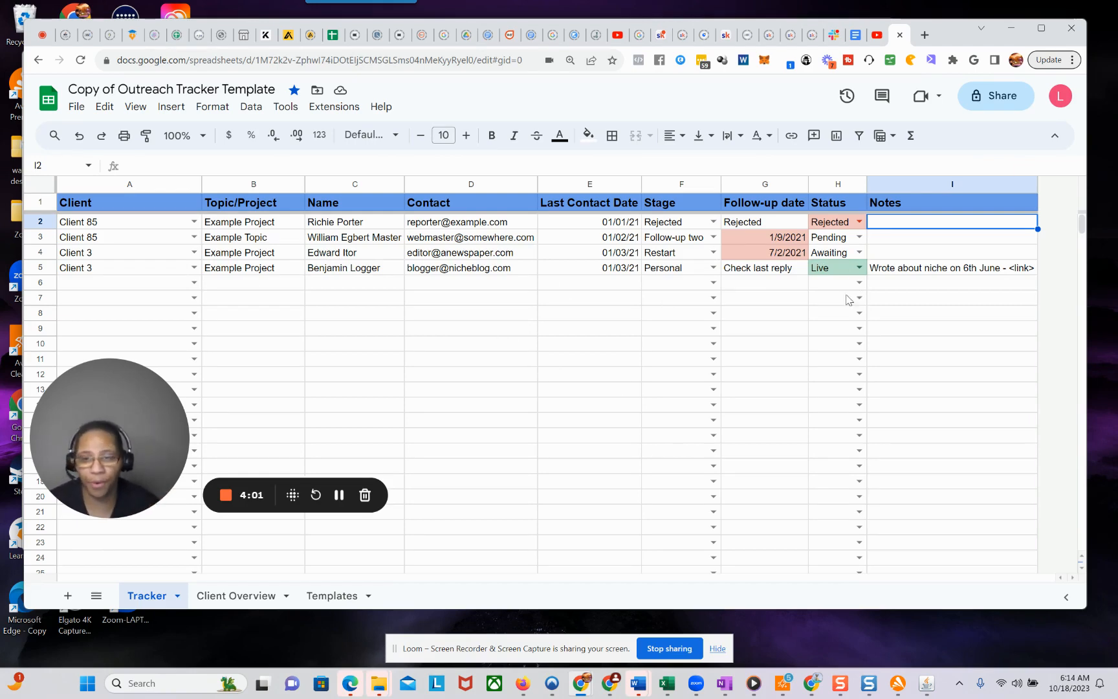
{"action": "mouse_move", "coordinate": [684, 460]}
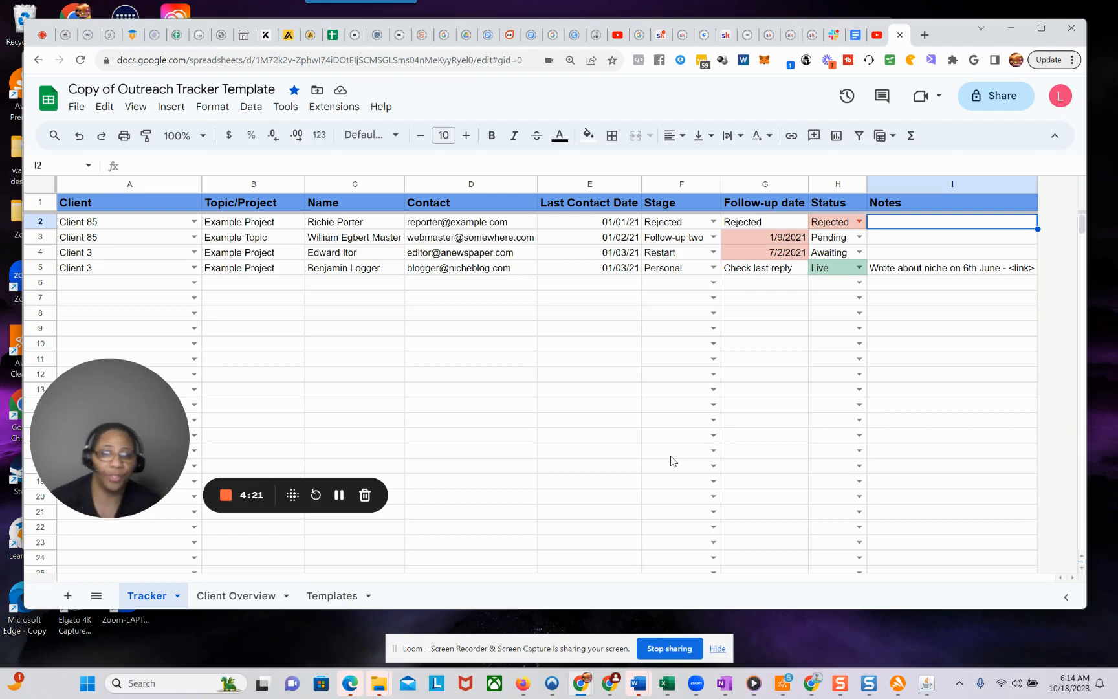
{"action": "mouse_move", "coordinate": [587, 341]}
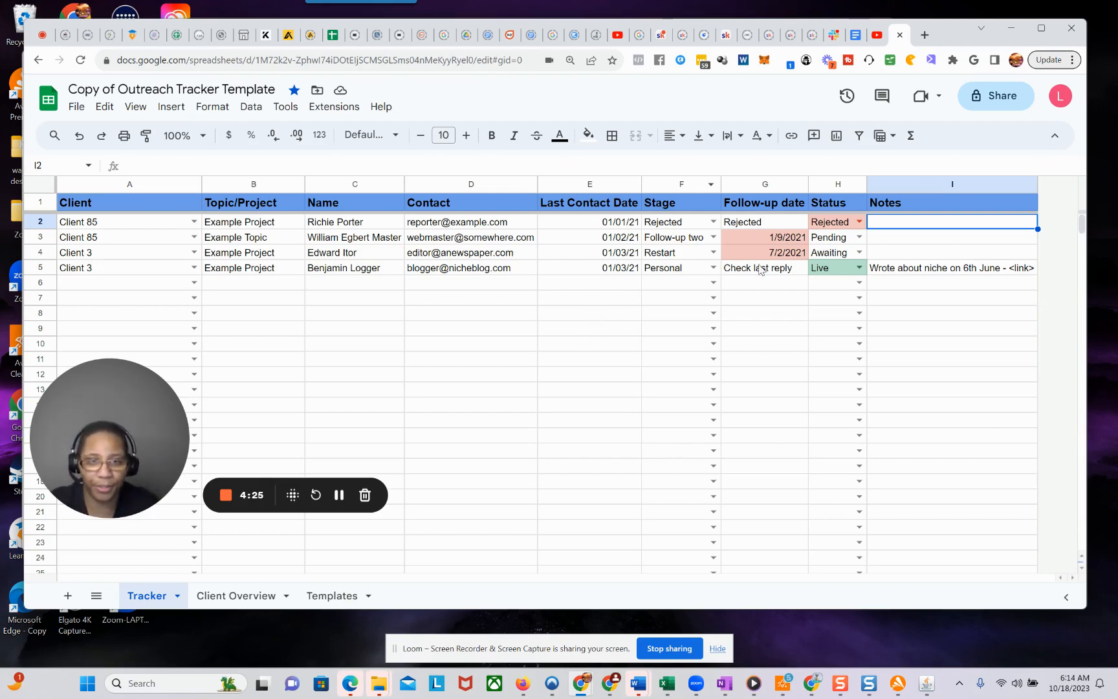
{"action": "mouse_move", "coordinate": [555, 304]}
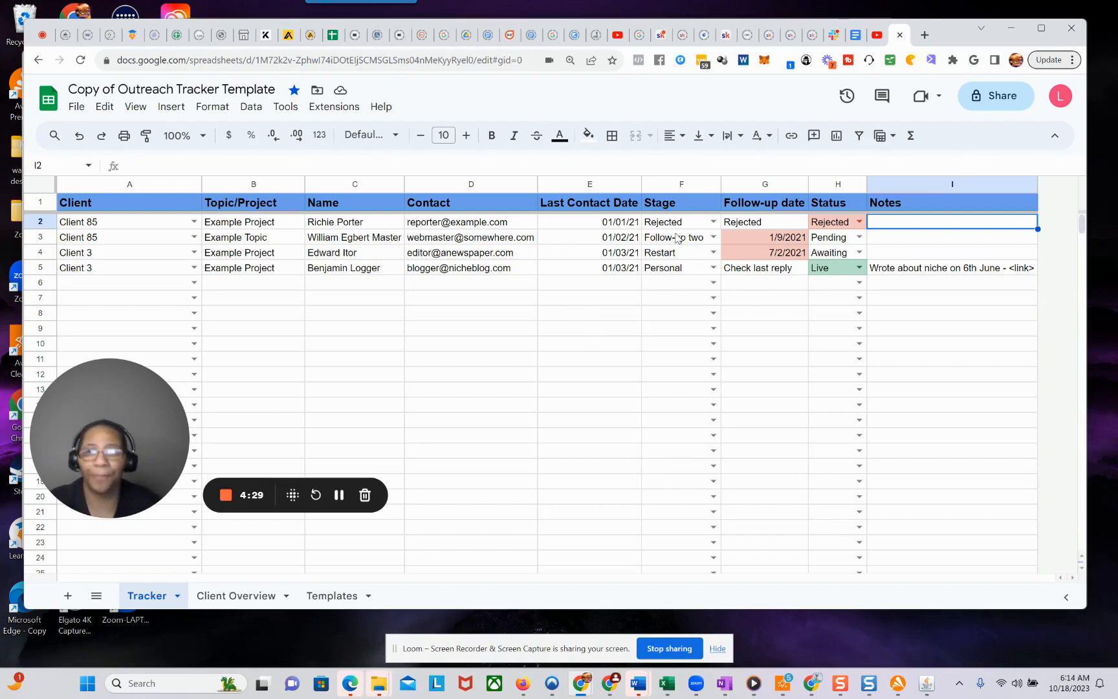
{"action": "mouse_move", "coordinate": [392, 321]}
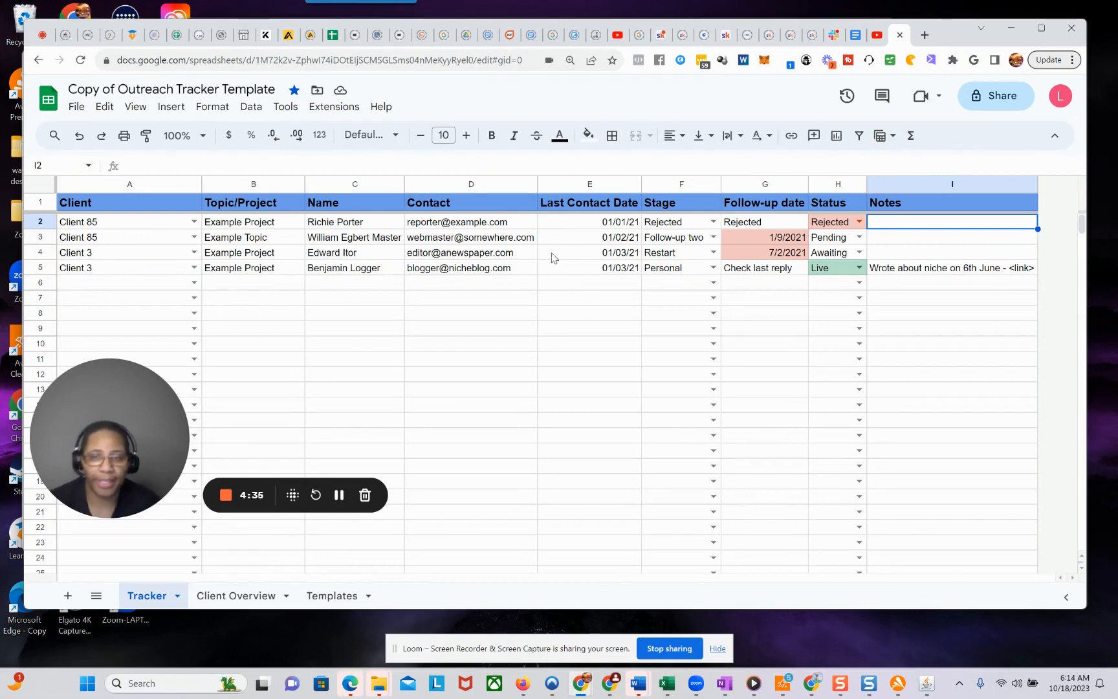
{"action": "mouse_move", "coordinate": [520, 284]}
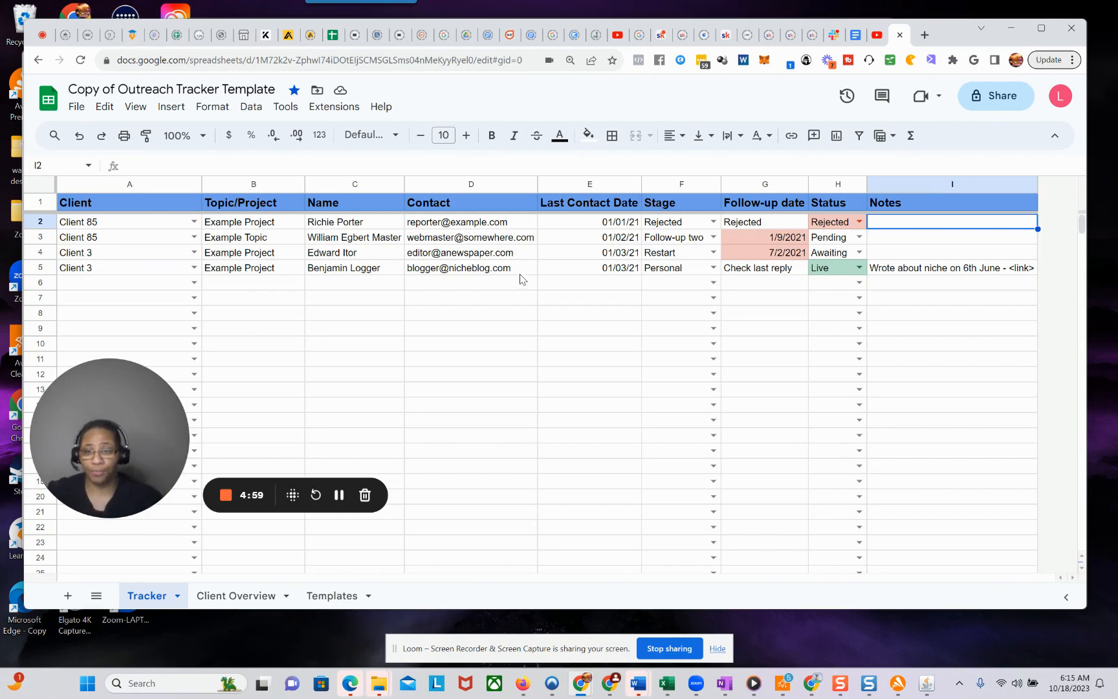
{"action": "mouse_move", "coordinate": [568, 280]}
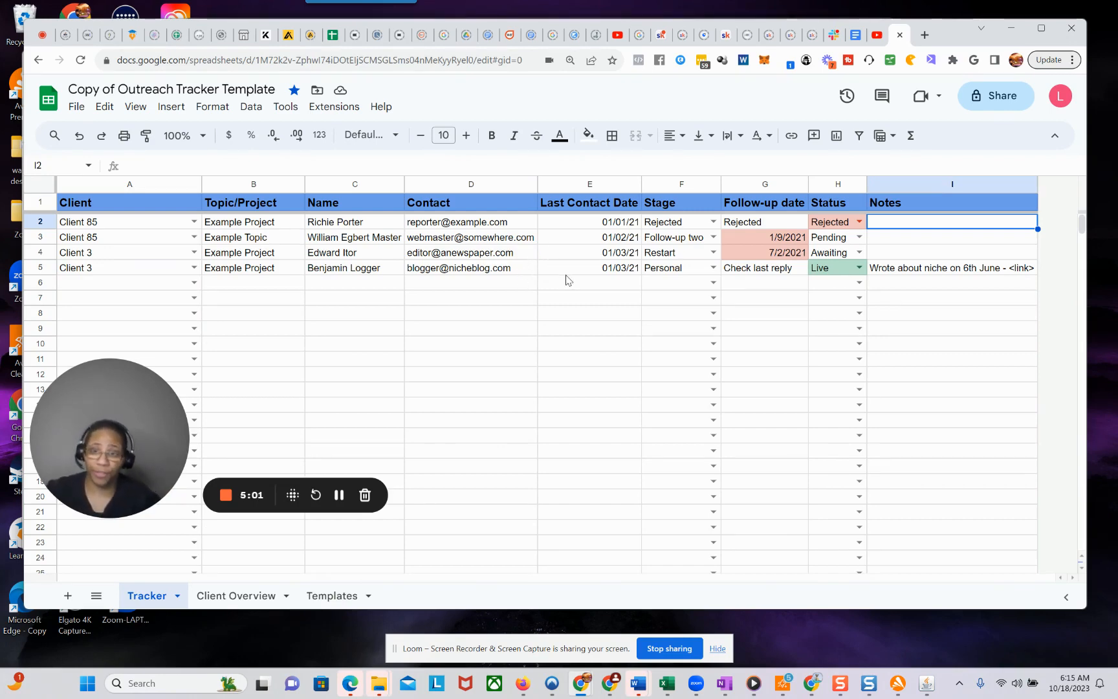
{"action": "mouse_move", "coordinate": [531, 331]}
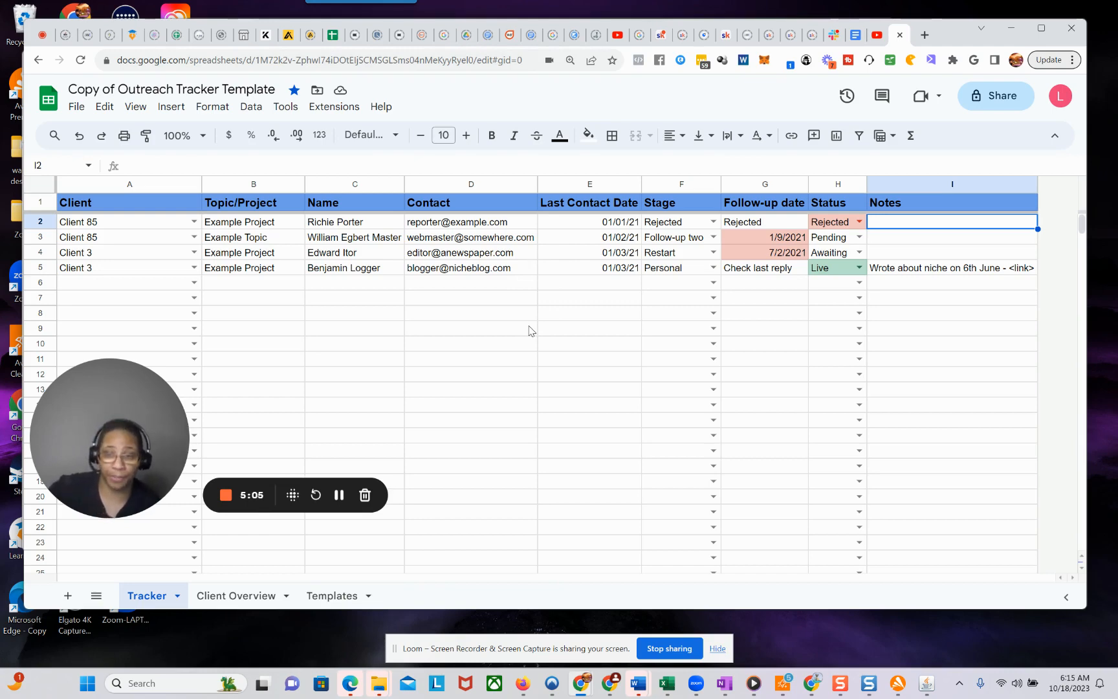
{"action": "mouse_move", "coordinate": [488, 425]}
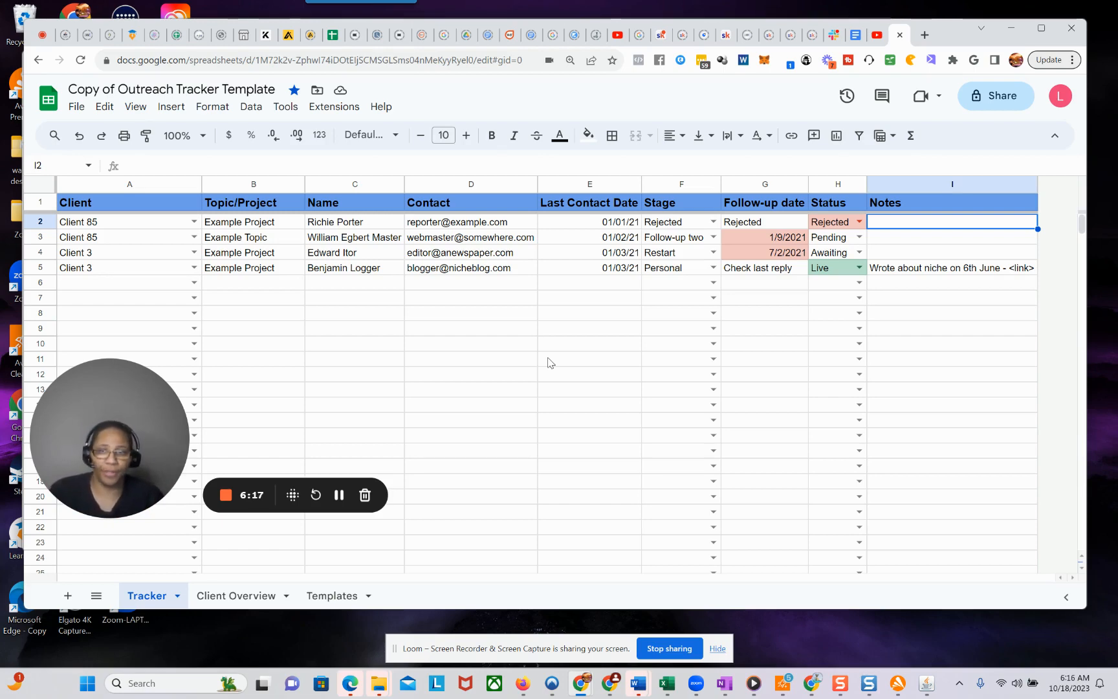
{"action": "mouse_move", "coordinate": [535, 312]}
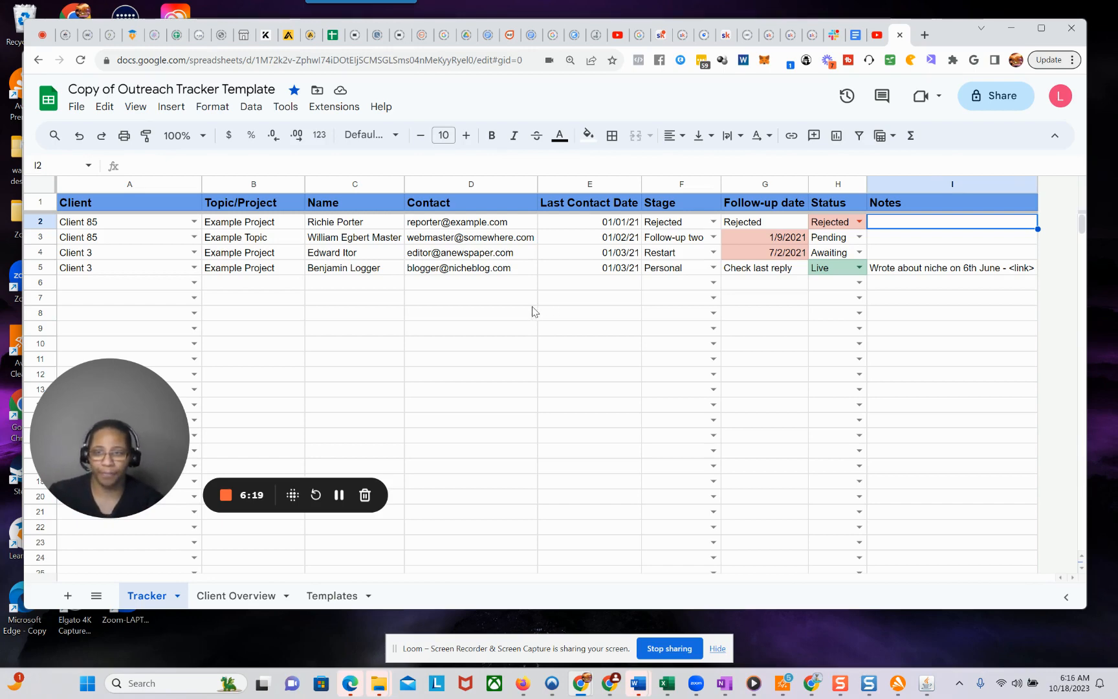
{"action": "mouse_move", "coordinate": [282, 194]}
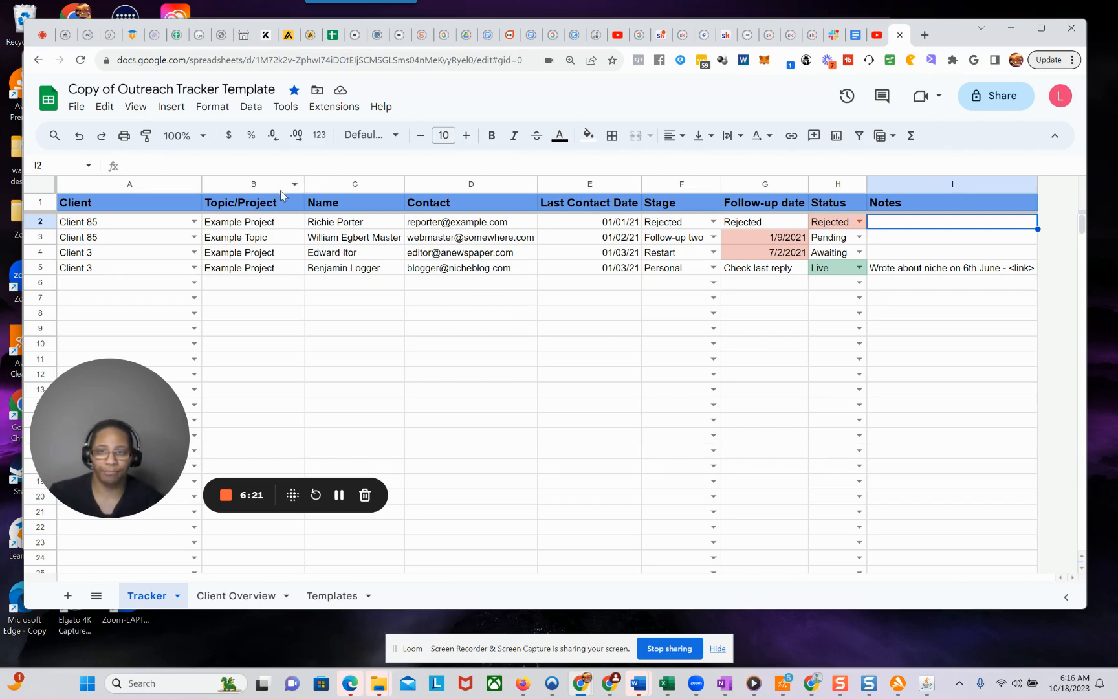
{"action": "mouse_move", "coordinate": [535, 211]}
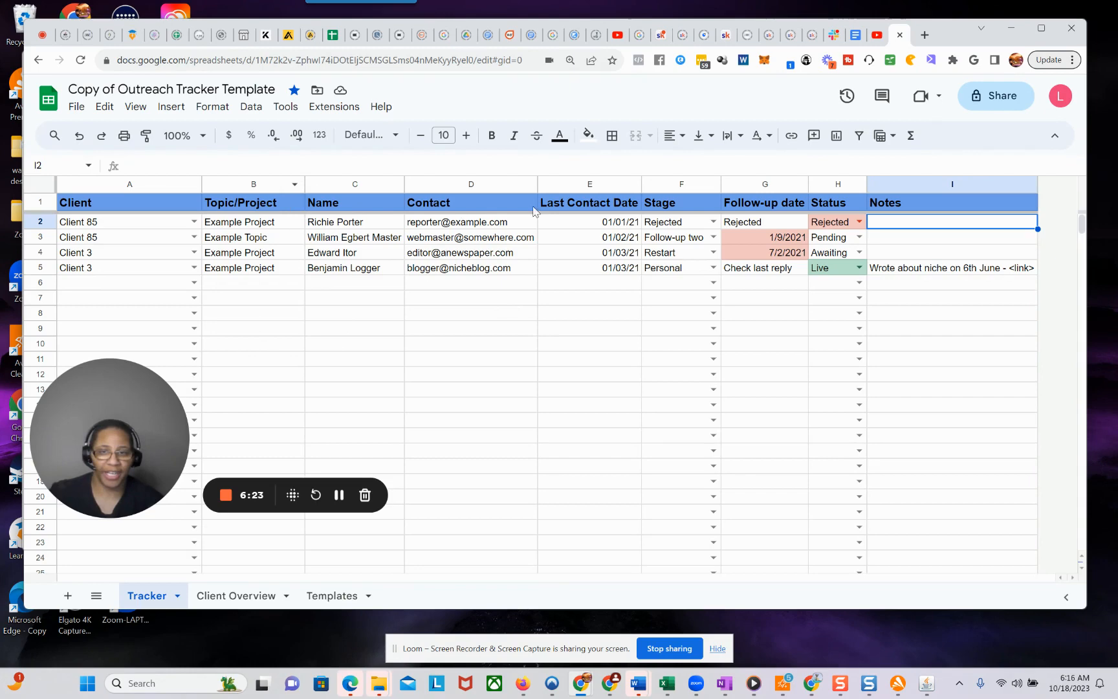
{"action": "mouse_move", "coordinate": [525, 197]}
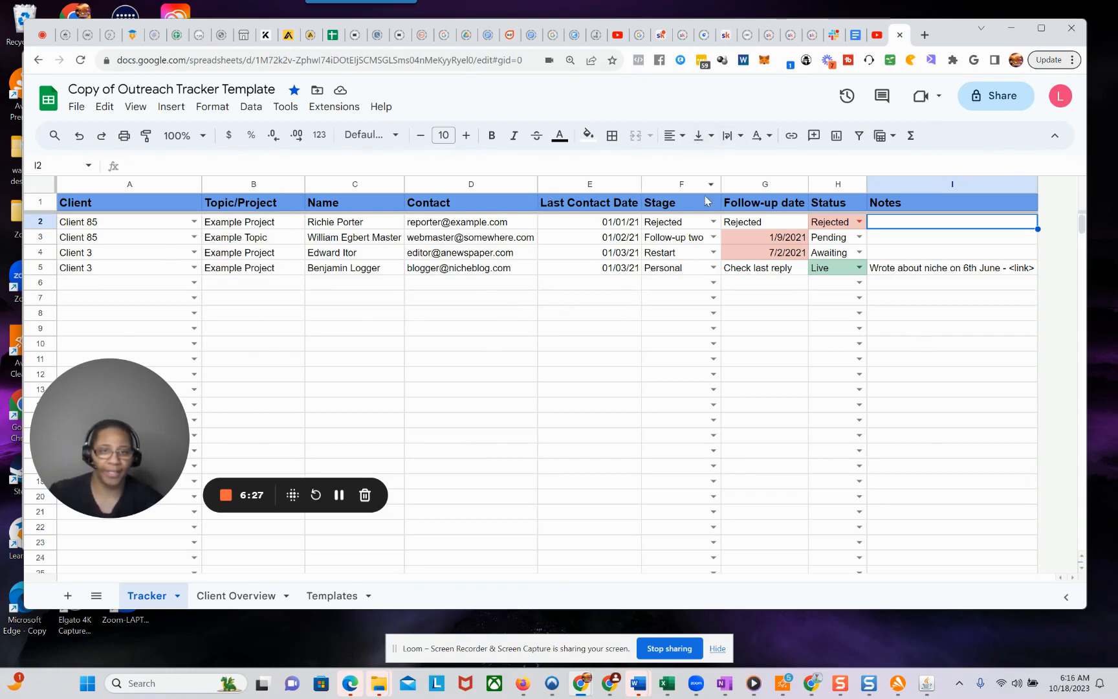
{"action": "mouse_move", "coordinate": [770, 297]}
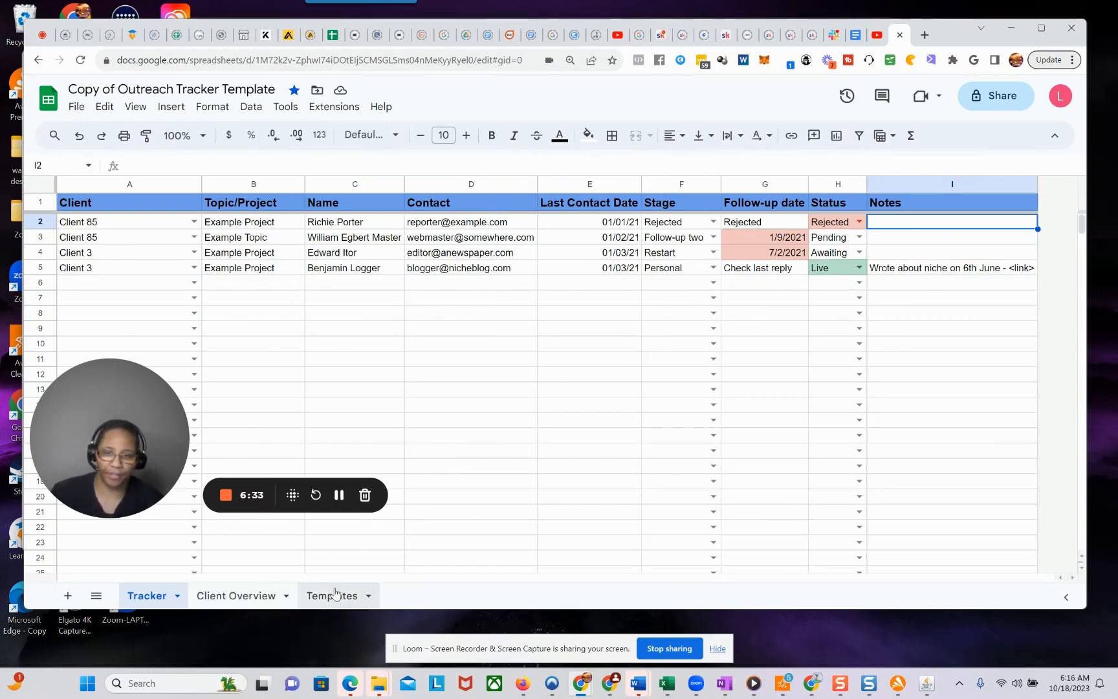
{"action": "mouse_move", "coordinate": [943, 259]}
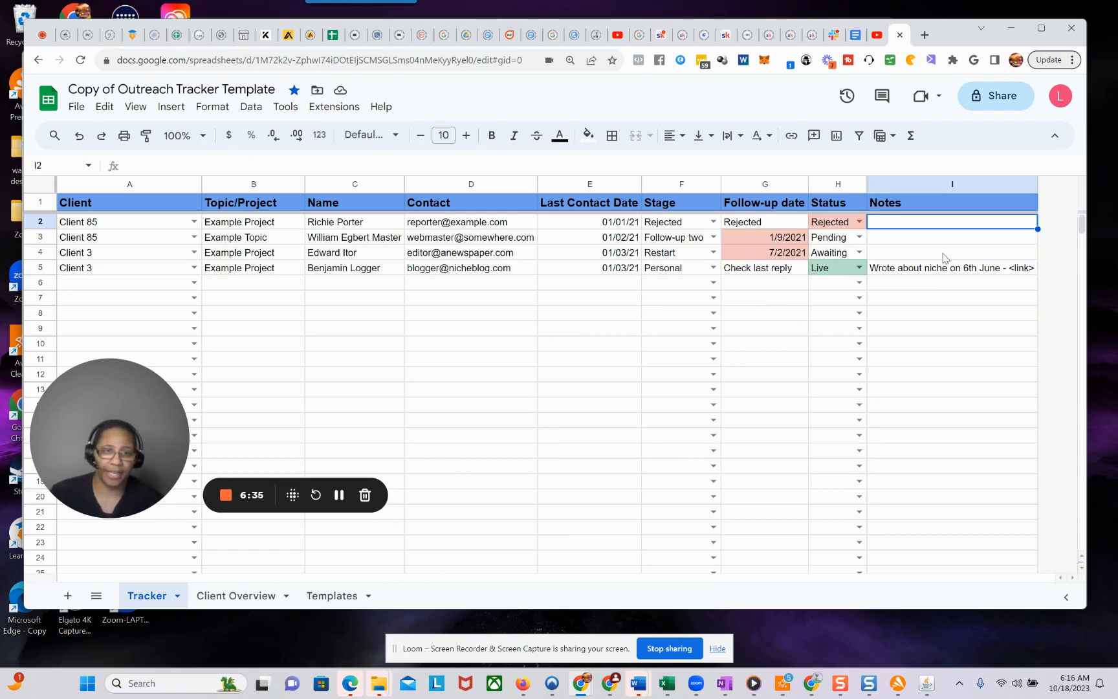
{"action": "mouse_move", "coordinate": [749, 310]}
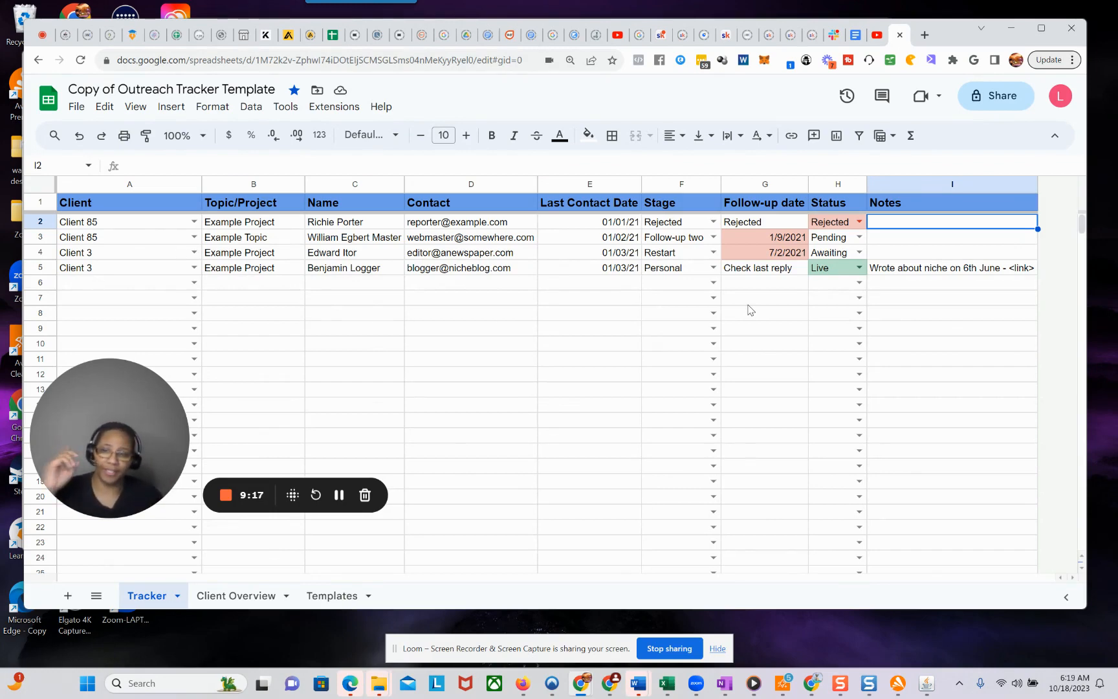
{"action": "mouse_move", "coordinate": [474, 522]}
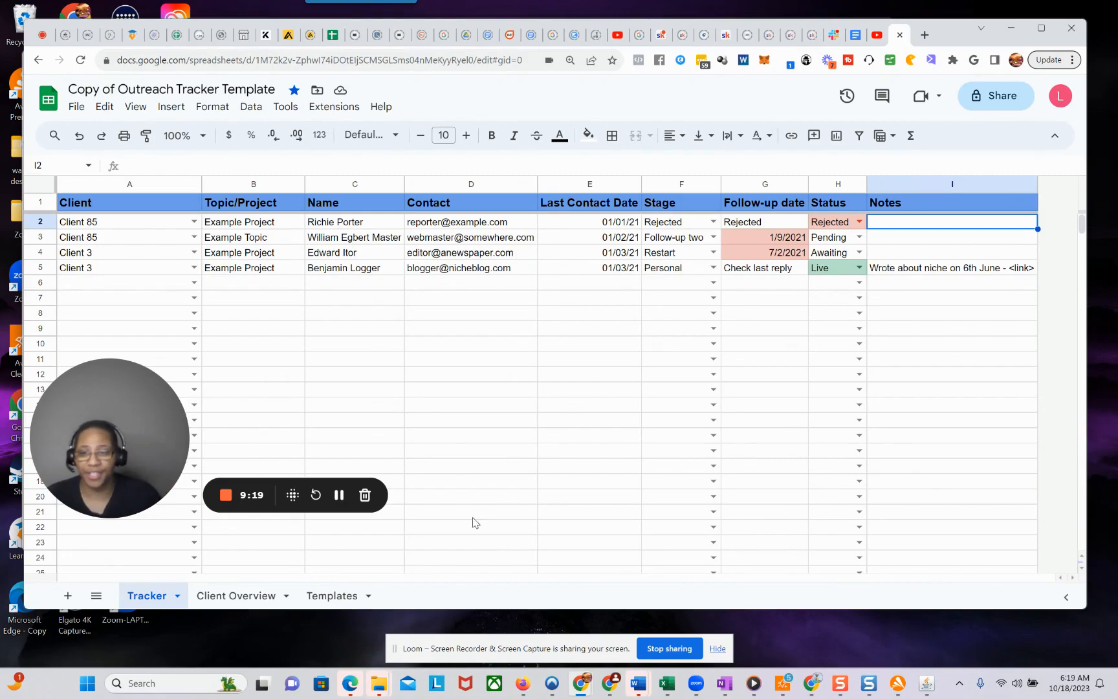